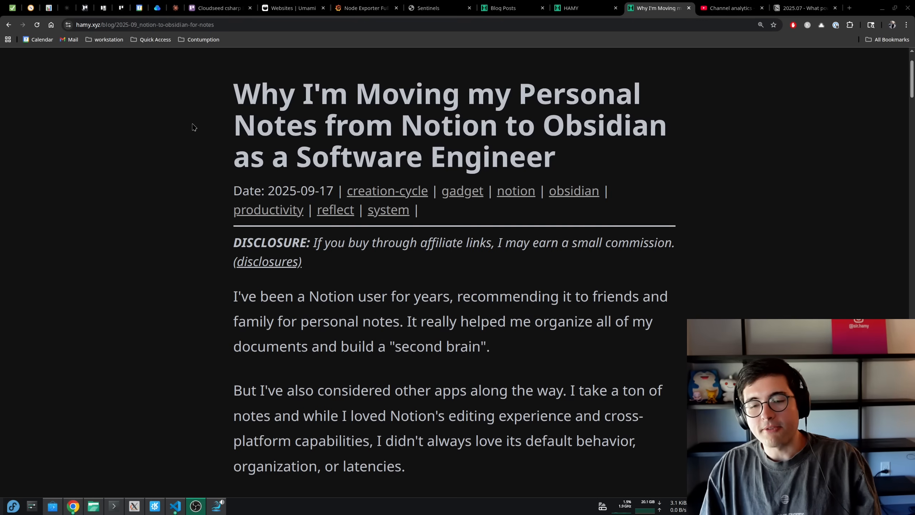
{"action": "mouse_move", "coordinate": [197, 137]}
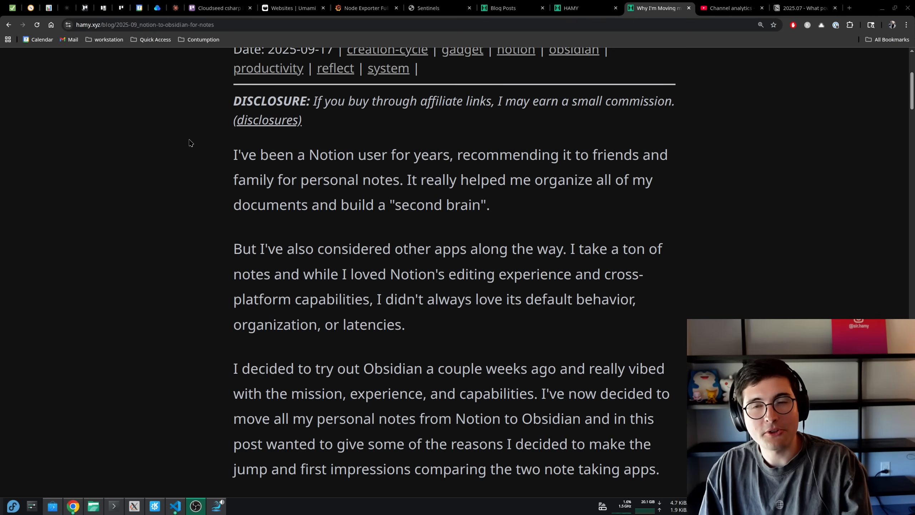
- Scroll past the title and intro paragraphs to the 'Benefits of Obsidian' heading
{"action": "scroll", "scroll_direction": "down", "scroll_amount": 3}
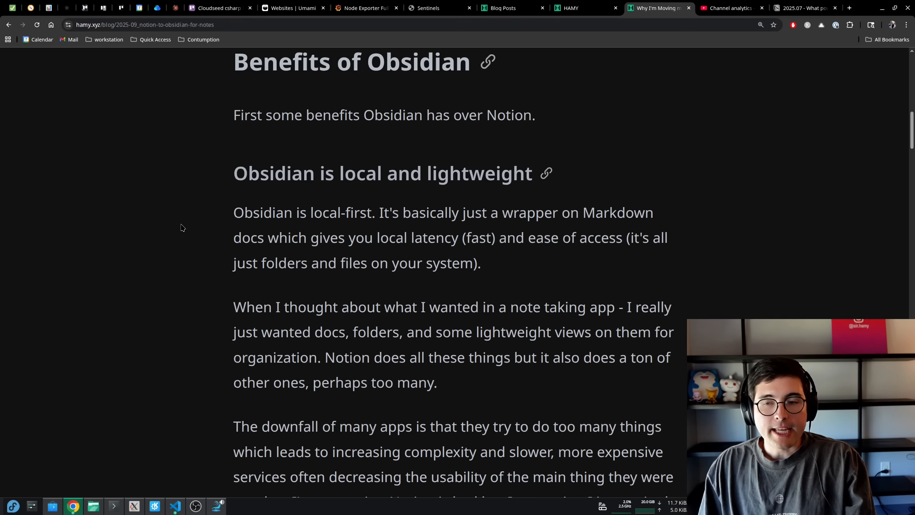
- Scroll through 'Obsidian is local and lightweight' until the bullet 'Notes opened slowly' appears
{"action": "scroll", "scroll_direction": "down", "scroll_amount": 3}
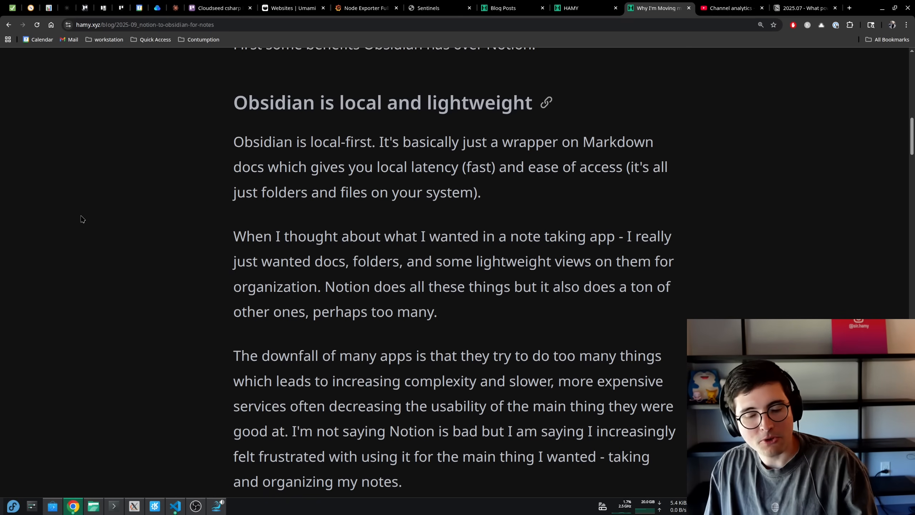
{"action": "scroll", "scroll_direction": "down", "scroll_amount": 3}
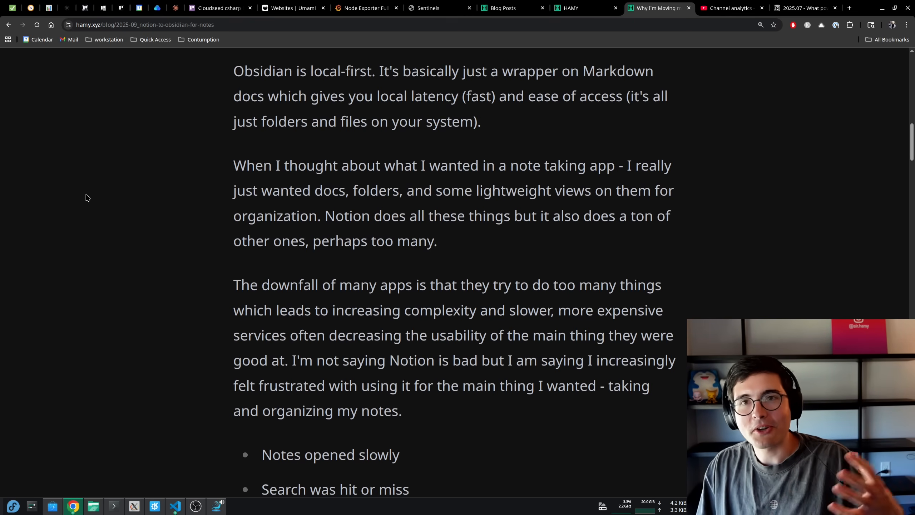
- Scroll to show all three Notion frustration bullets and the paragraph on Obsidian's speed
{"action": "scroll", "scroll_direction": "down", "scroll_amount": 3}
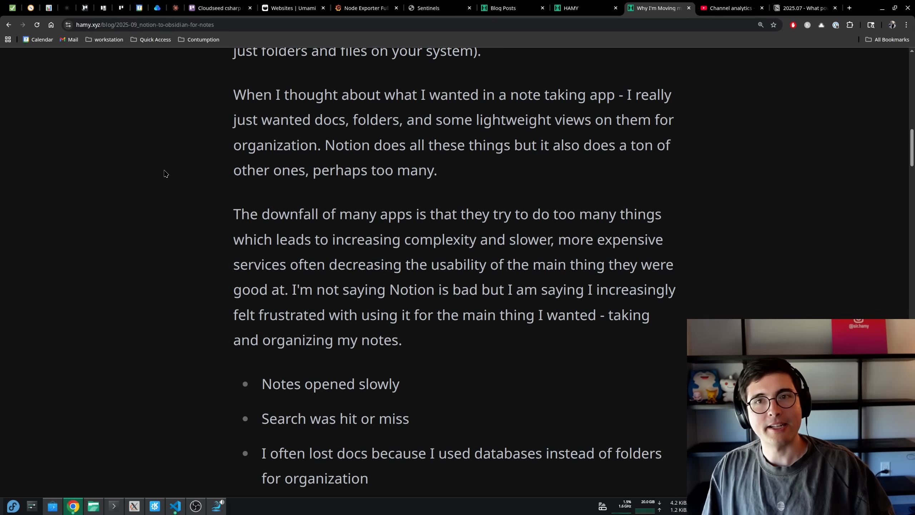
{"action": "scroll", "scroll_direction": "down", "scroll_amount": 3}
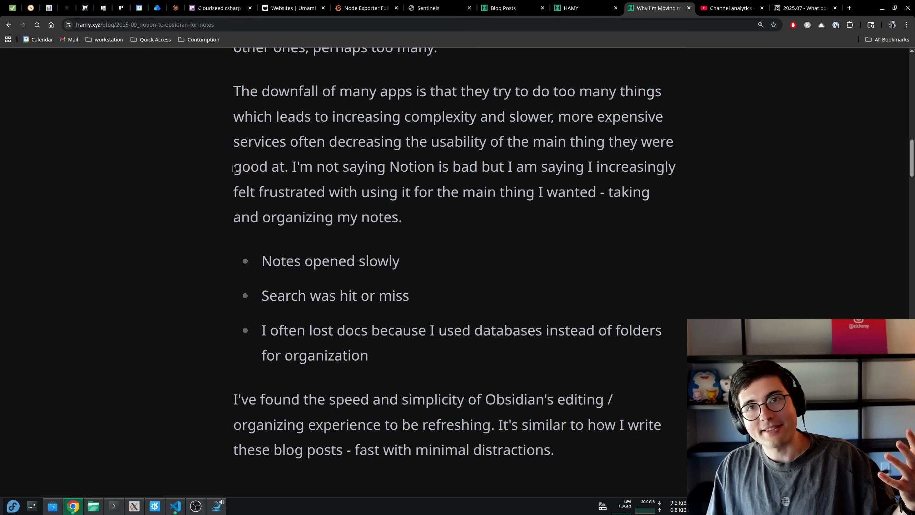
- Scroll through 'Obsidian allows you to control your own data' to the customization heading
{"action": "scroll", "scroll_direction": "down", "scroll_amount": 3}
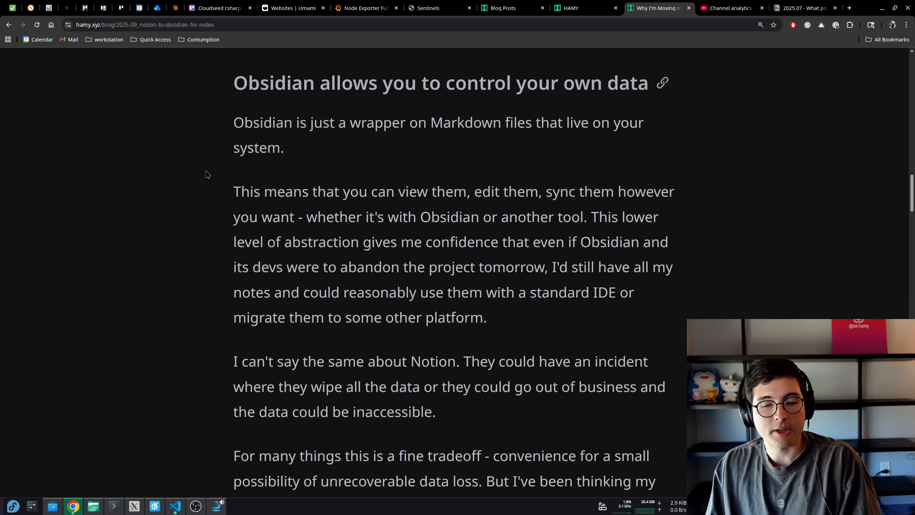
{"action": "scroll", "scroll_direction": "down", "scroll_amount": 3}
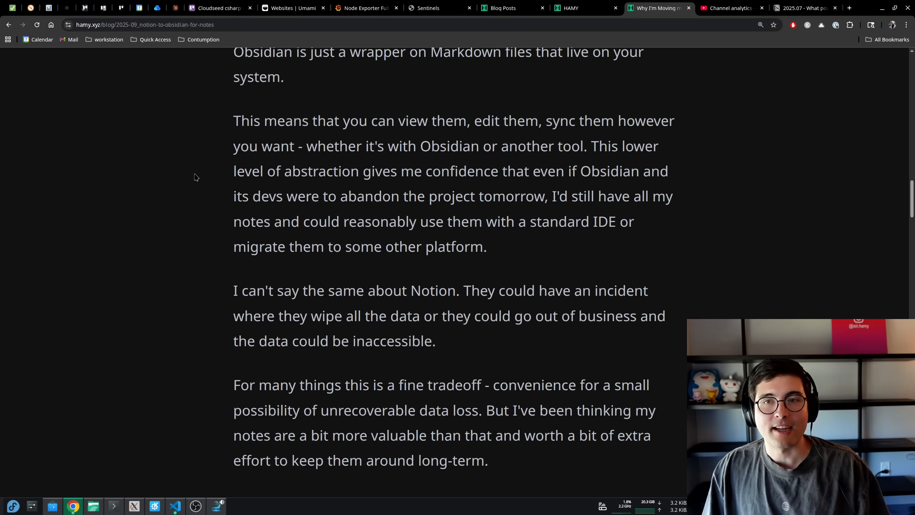
{"action": "scroll", "scroll_direction": "down", "scroll_amount": 3}
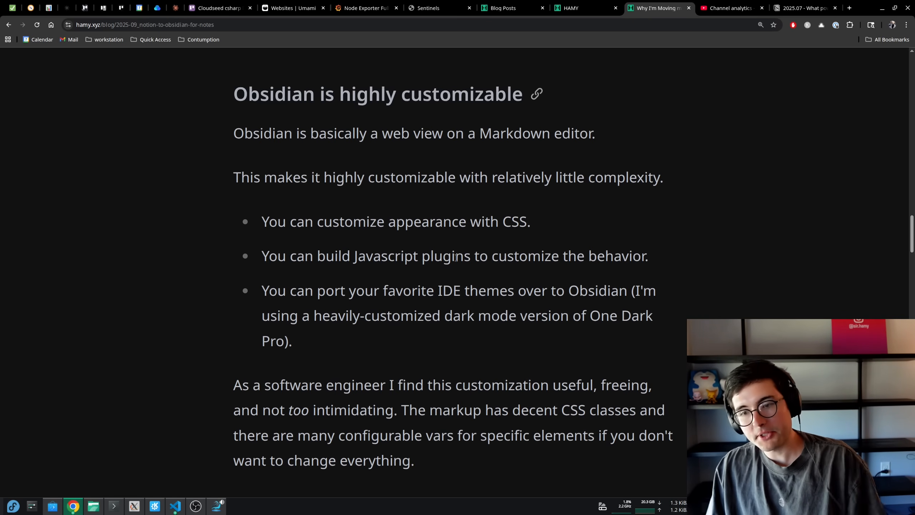
{"action": "mouse_move", "coordinate": [426, 263]}
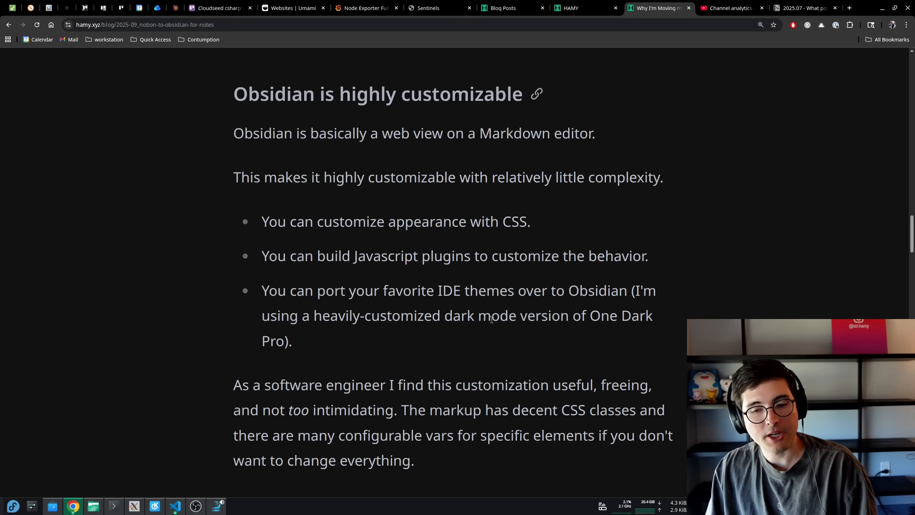
{"action": "mouse_move", "coordinate": [195, 182]}
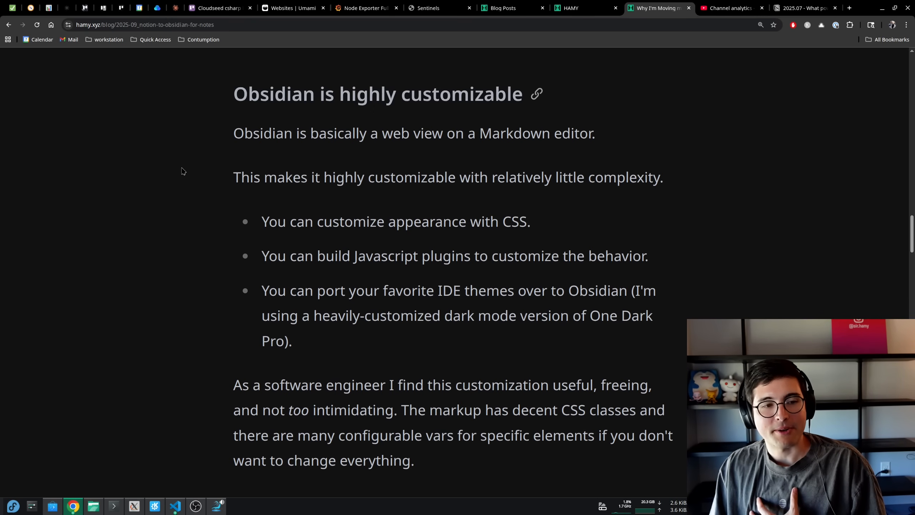
- Scroll through 'Obsidian is highly customizable' down to 'Downsides of Obsidian'
{"action": "scroll", "scroll_direction": "down", "scroll_amount": 3}
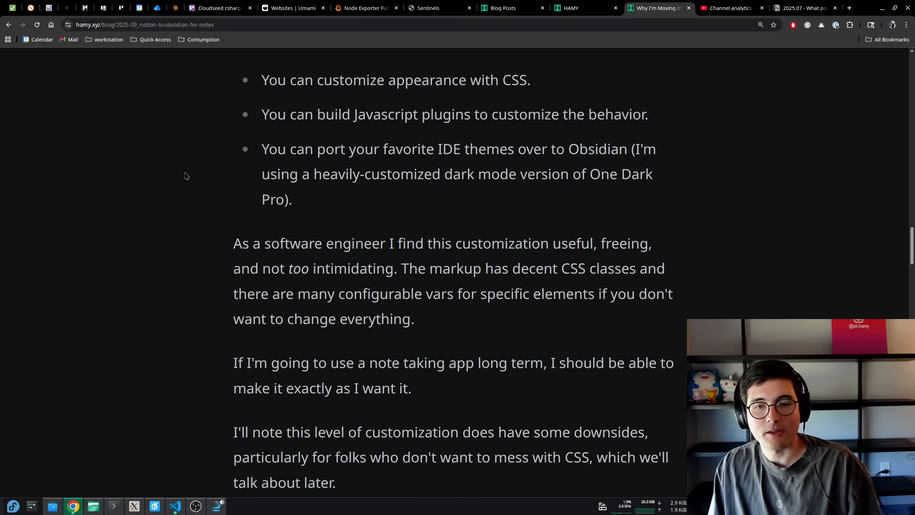
{"action": "scroll", "scroll_direction": "down", "scroll_amount": 3}
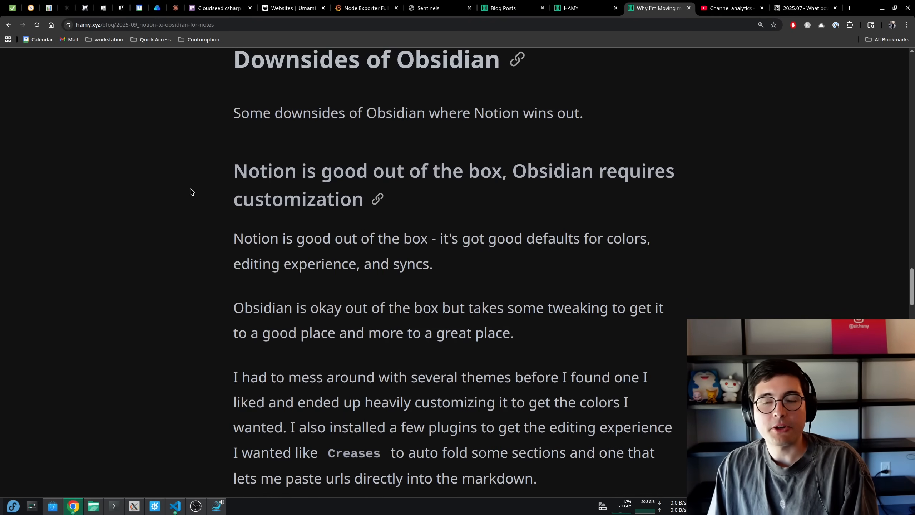
- Scroll through the out-of-the-box section to 'Notion has better collaboration features'
{"action": "scroll", "scroll_direction": "down", "scroll_amount": 3}
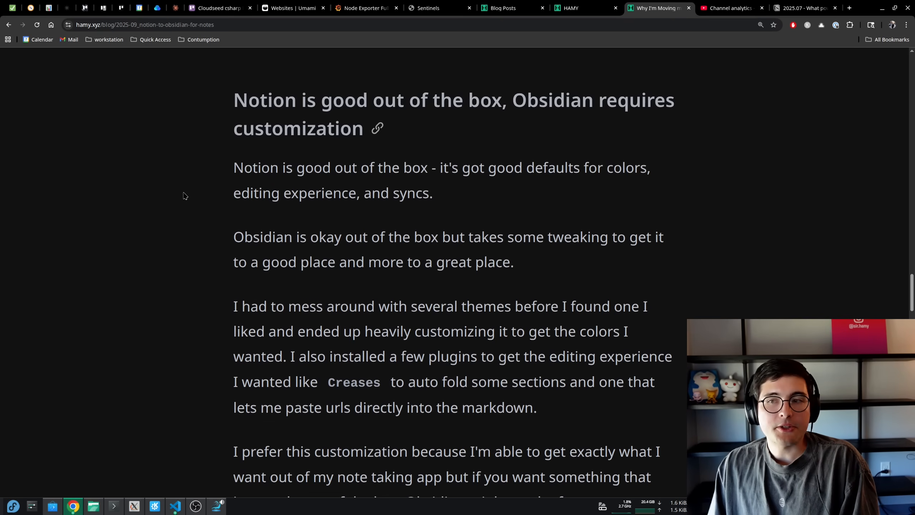
{"action": "mouse_move", "coordinate": [168, 199]}
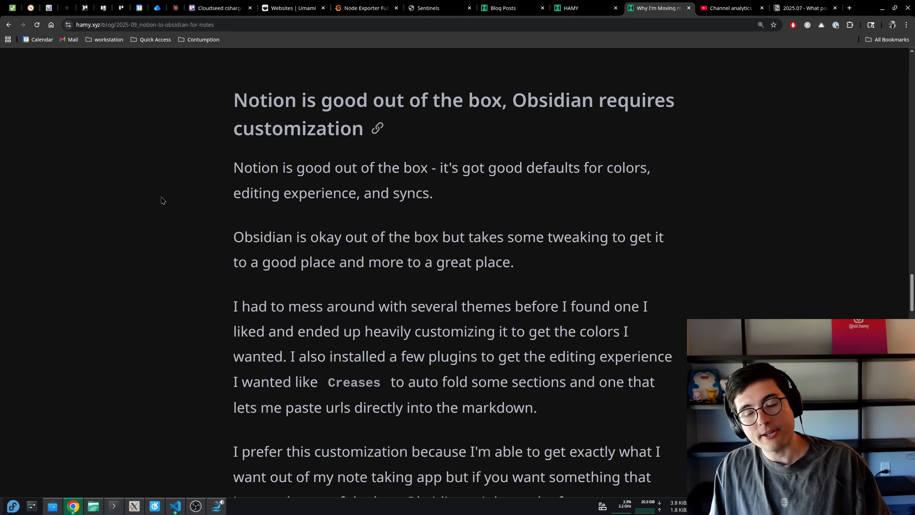
{"action": "scroll", "scroll_direction": "down", "scroll_amount": 3}
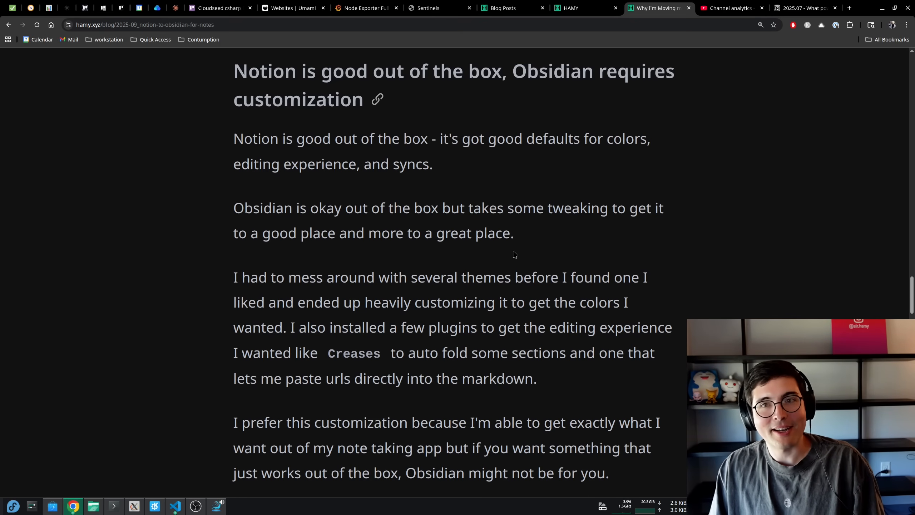
{"action": "scroll", "scroll_direction": "down", "scroll_amount": 3}
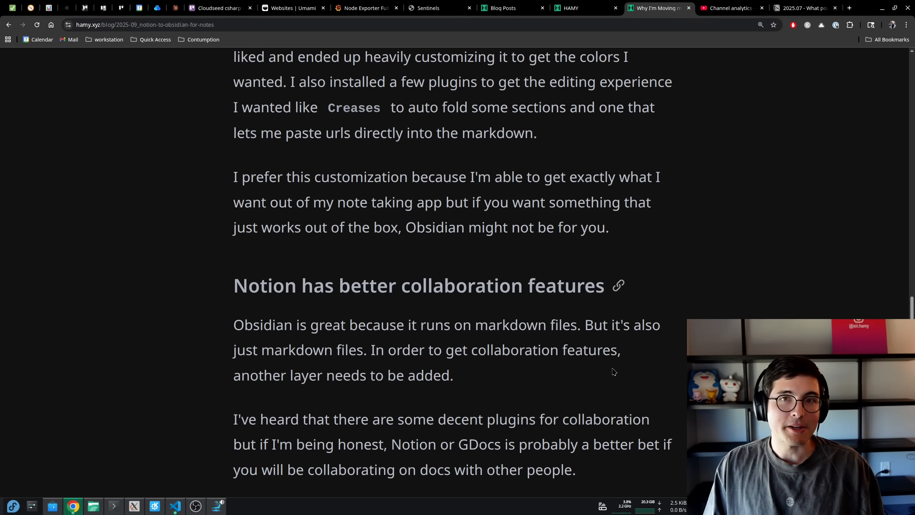
{"action": "mouse_move", "coordinate": [603, 371]}
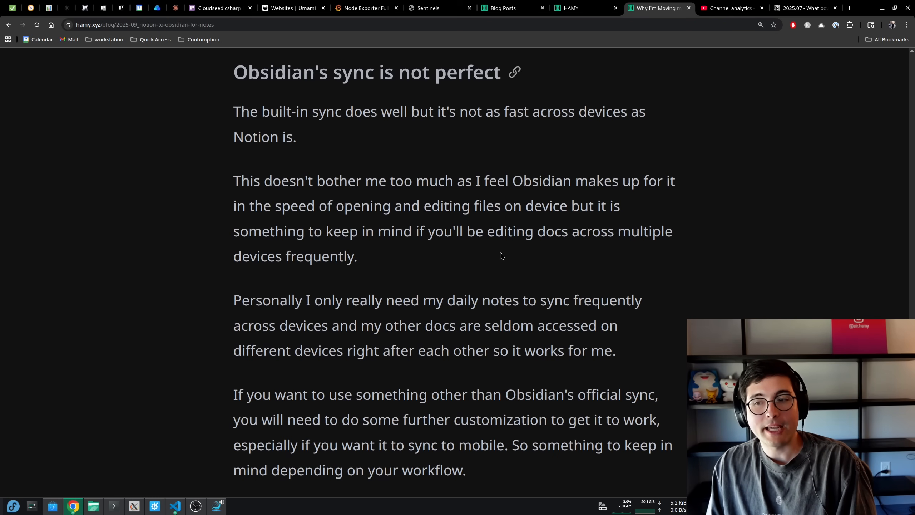
{"action": "mouse_move", "coordinate": [501, 257]}
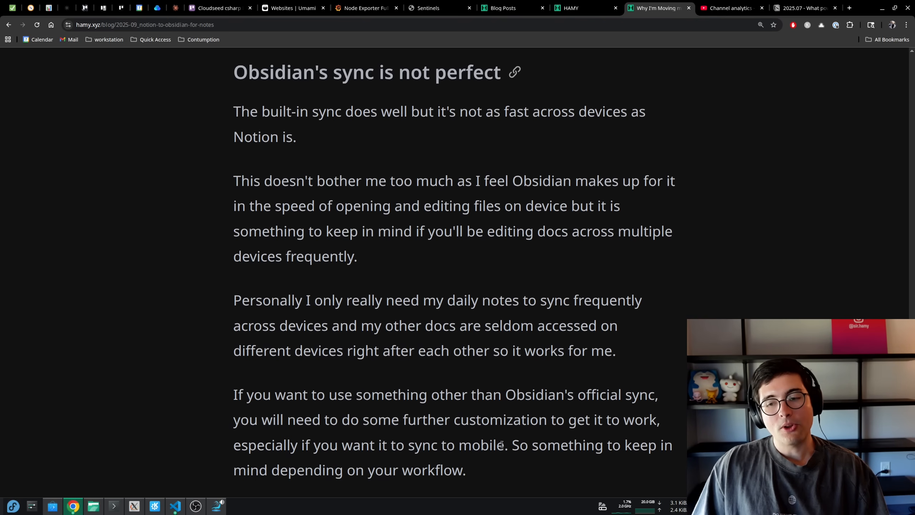
- Highlight the phrase 'sync to mobile' in the last paragraph of the sync section
{"action": "left_click_drag", "start_coordinate": [379, 445], "coordinate": [503, 445]}
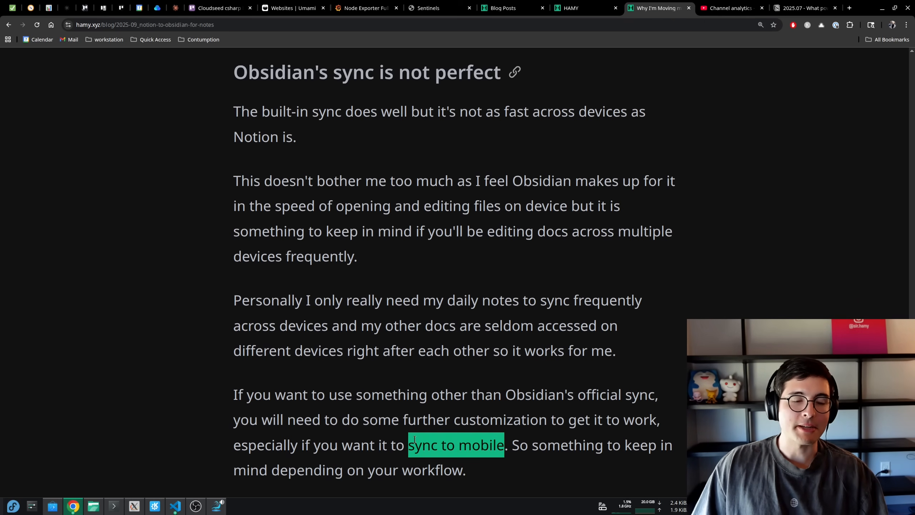
- Scroll past 'Would I recommend choosing Obsidian or Notion?' through its bullets and closing paragraph
{"action": "scroll", "scroll_direction": "down", "scroll_amount": 3}
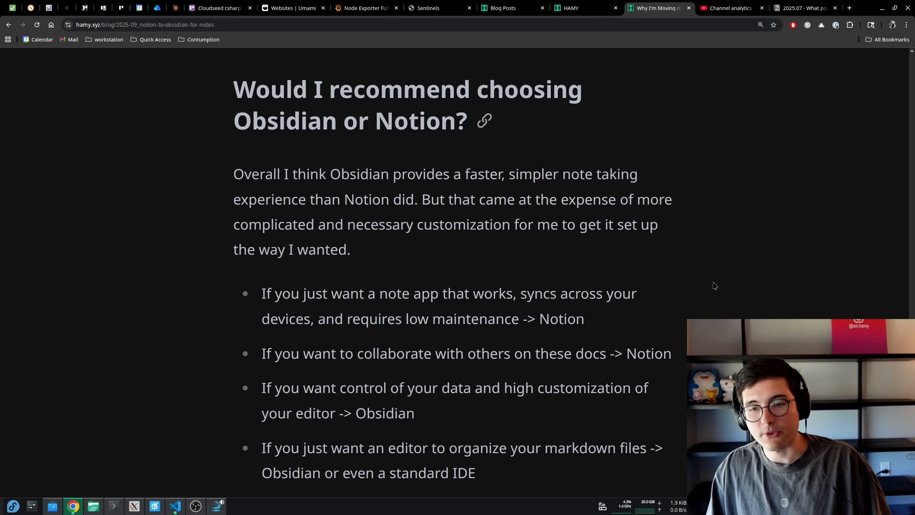
{"action": "scroll", "scroll_direction": "down", "scroll_amount": 3}
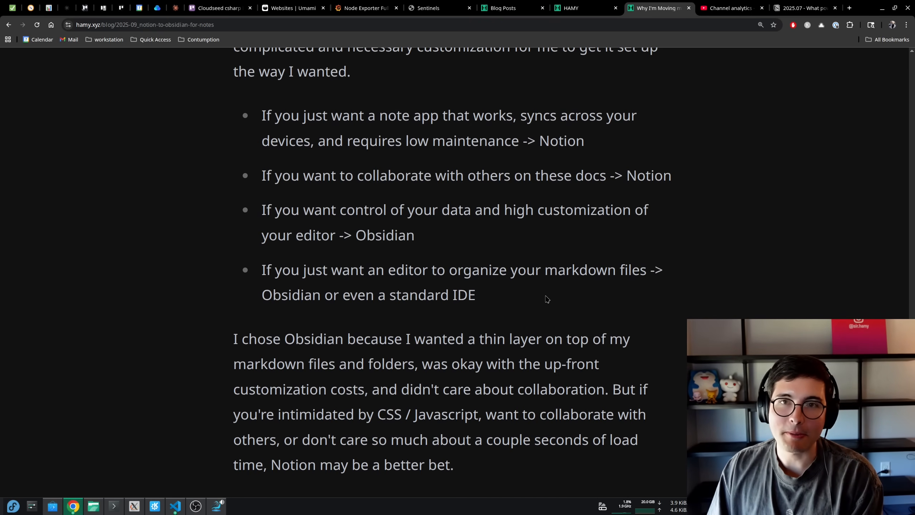
- Scroll to the 'Next' heading listing three related post links
{"action": "scroll", "scroll_direction": "down", "scroll_amount": 3}
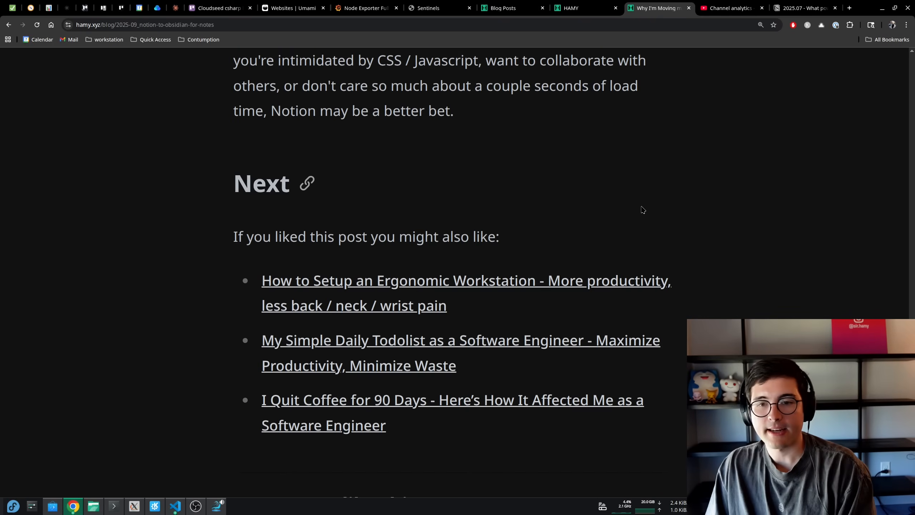
{"action": "mouse_move", "coordinate": [354, 257]}
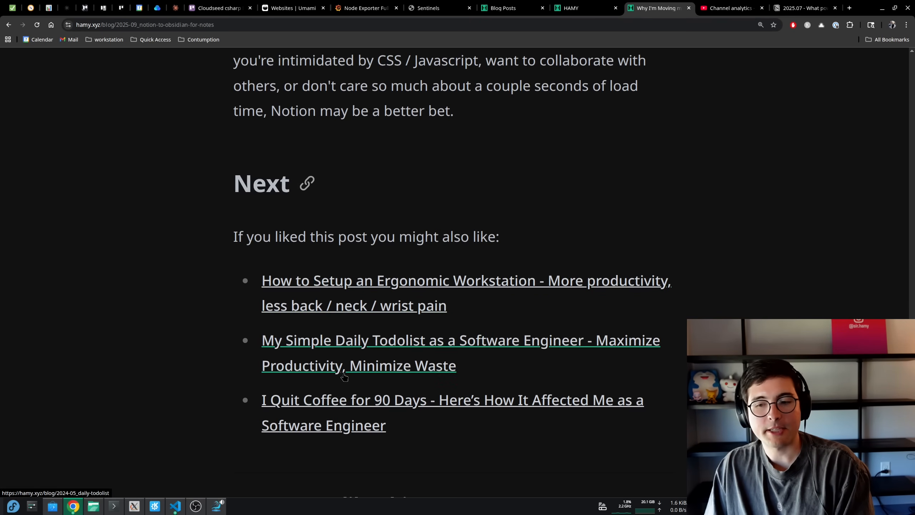
{"action": "mouse_move", "coordinate": [357, 408]}
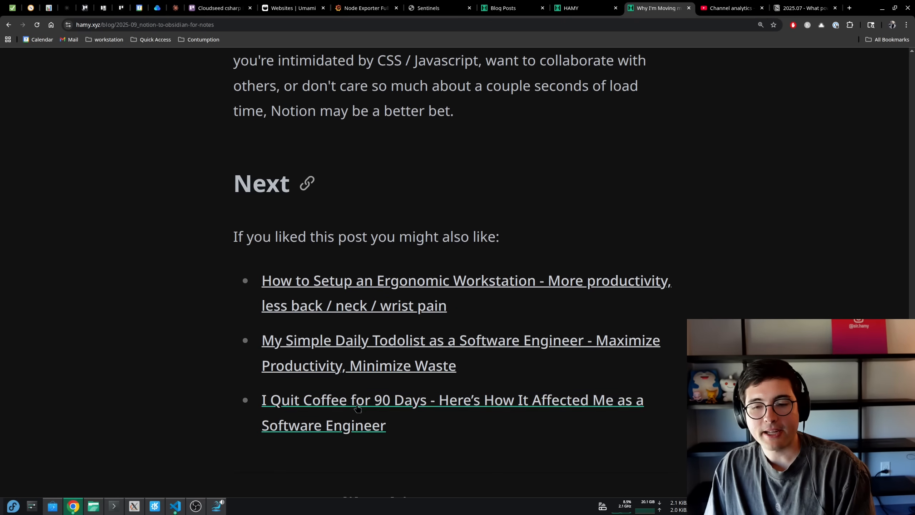